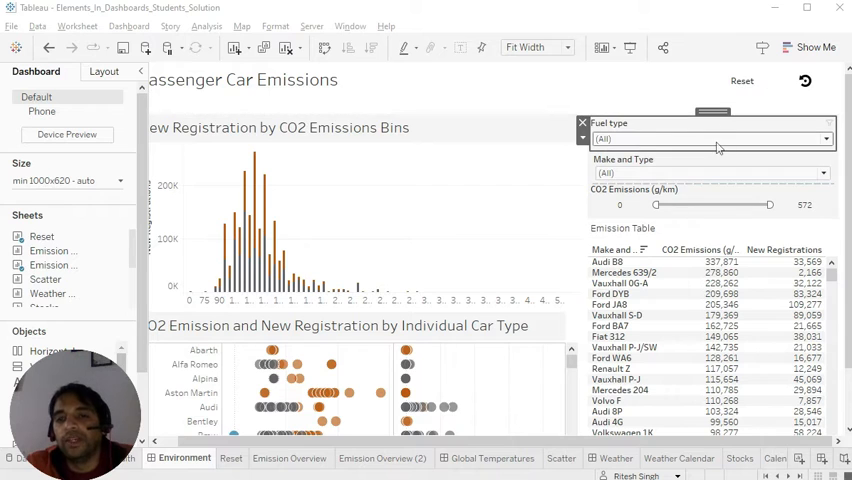
Step: Keep a few fuel types, then clear Make and Type to (All) off and tick a couple of car models
{"action": "left_click", "coordinate": [824, 140]}
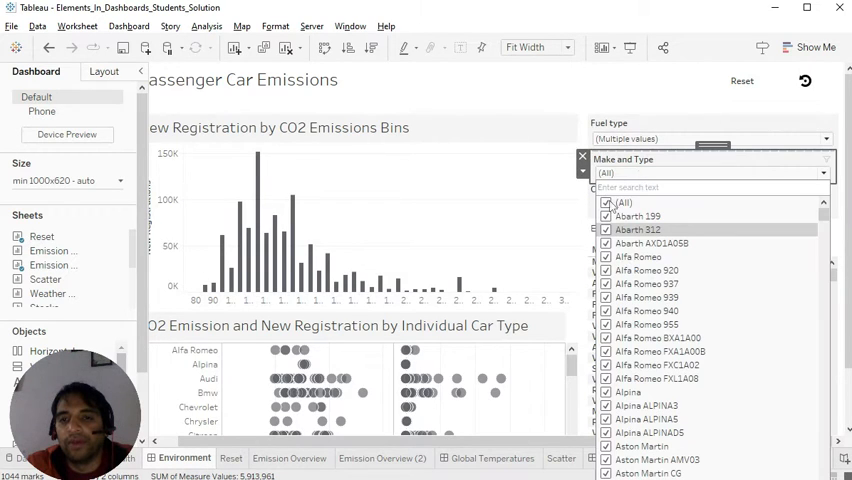
{"action": "left_click", "coordinate": [606, 204]}
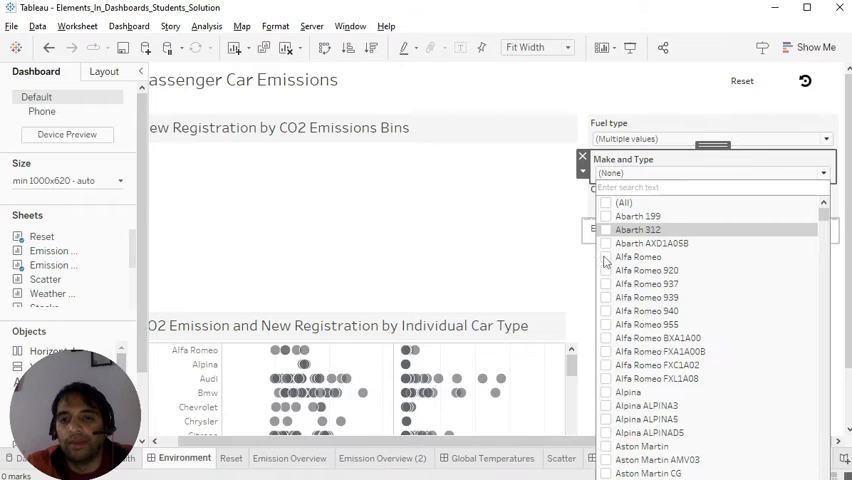
{"action": "left_click", "coordinate": [604, 244]}
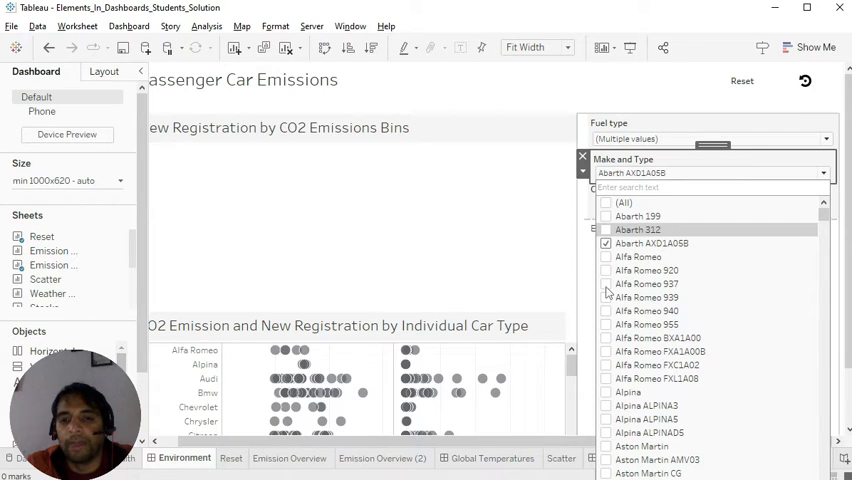
{"action": "left_click", "coordinate": [606, 256]}
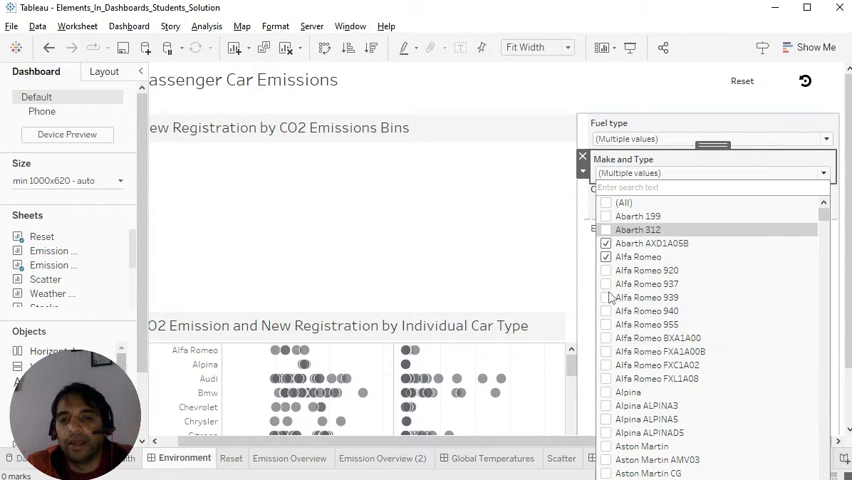
{"action": "left_click", "coordinate": [604, 284]}
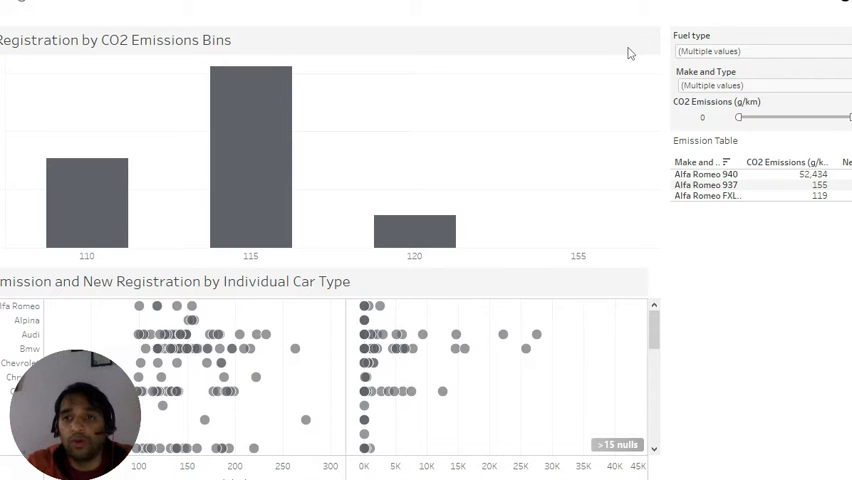
{"action": "mouse_move", "coordinate": [780, 254]}
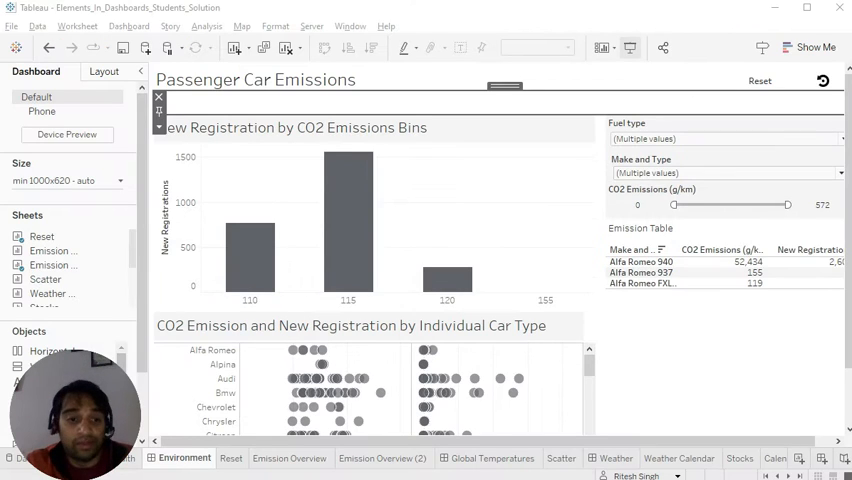
{"action": "mouse_move", "coordinate": [822, 80]}
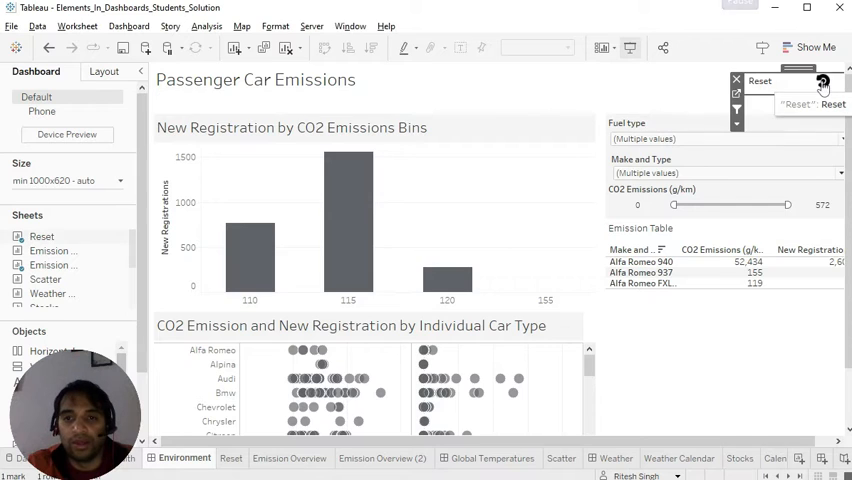
Step: Start a new worksheet with a calculated field "Reset" placed on the Rows shelf
{"action": "left_click", "coordinate": [760, 80]}
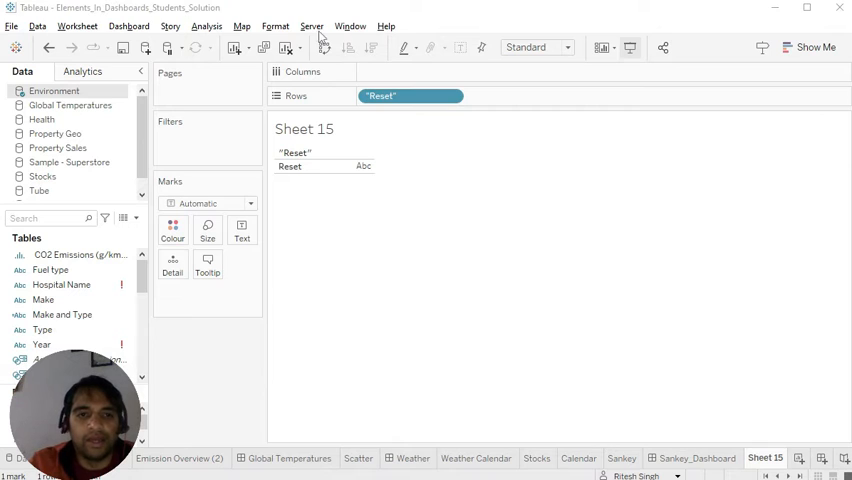
Step: Change the Reset sheet's mark type to Shape
{"action": "right_click", "coordinate": [296, 152]}
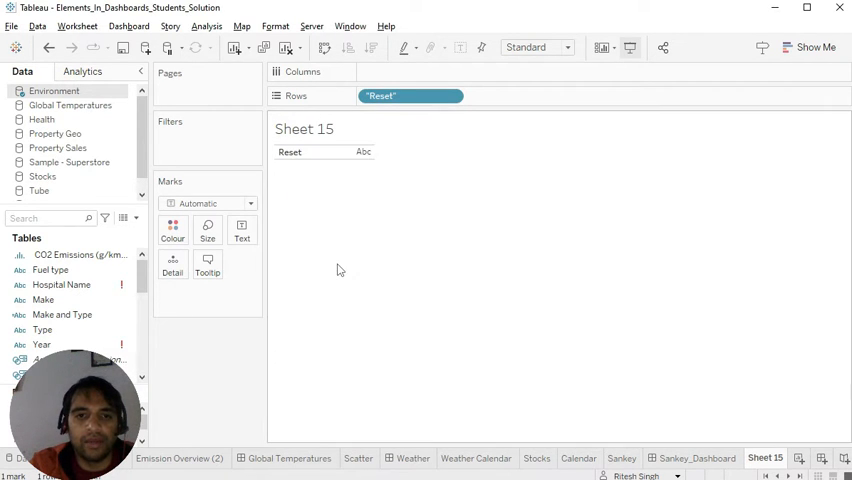
{"action": "left_click", "coordinate": [208, 204]}
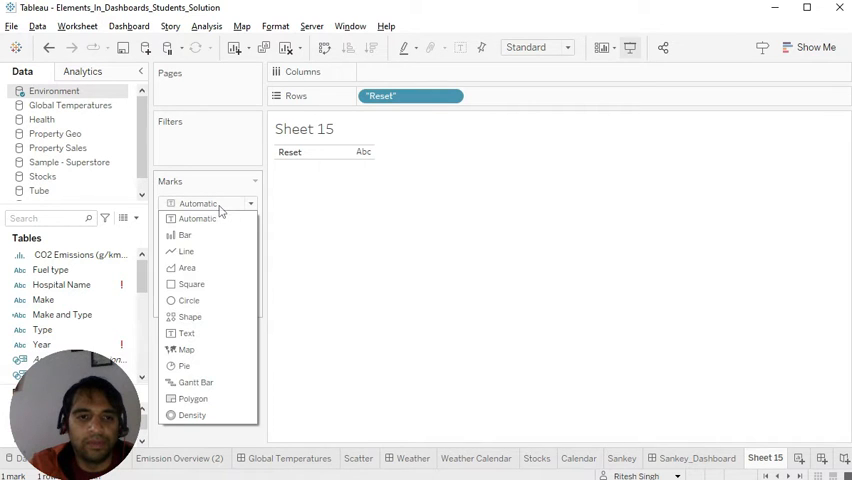
{"action": "left_click", "coordinate": [188, 316]}
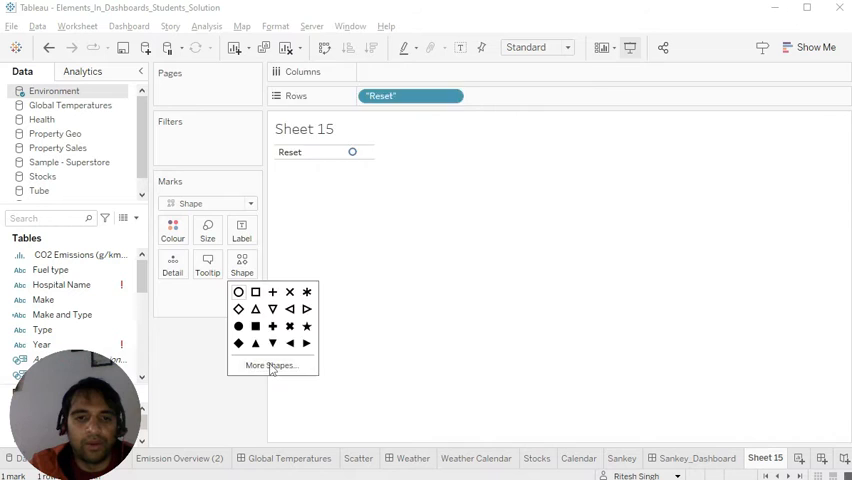
Step: Assign the circular-arrow reset icon from the Generic shape palette to the Reset mark
{"action": "left_click", "coordinate": [270, 364]}
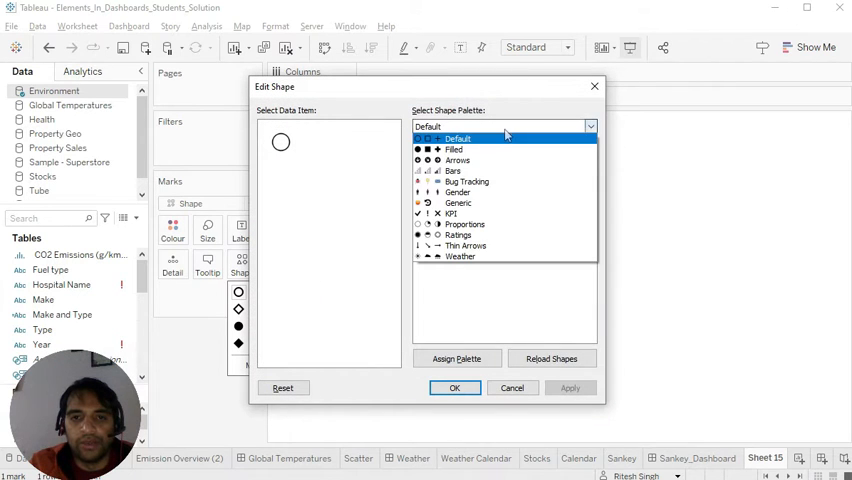
{"action": "left_click", "coordinate": [452, 148]}
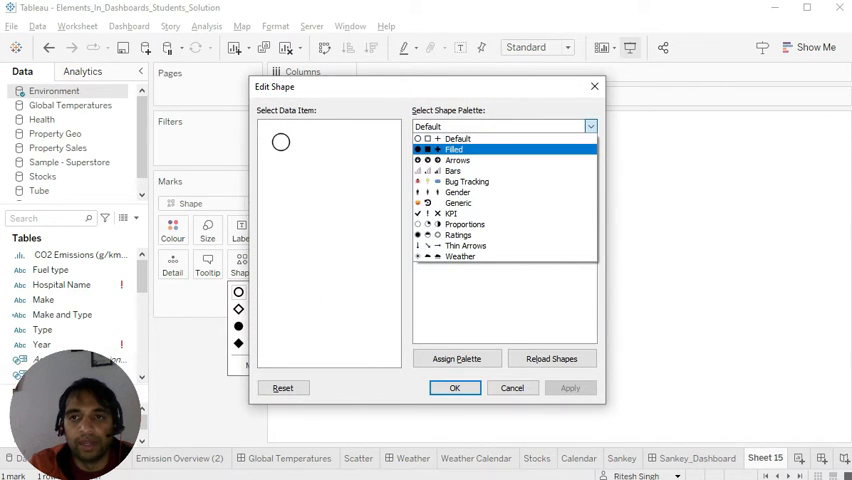
{"action": "left_click", "coordinate": [456, 204]}
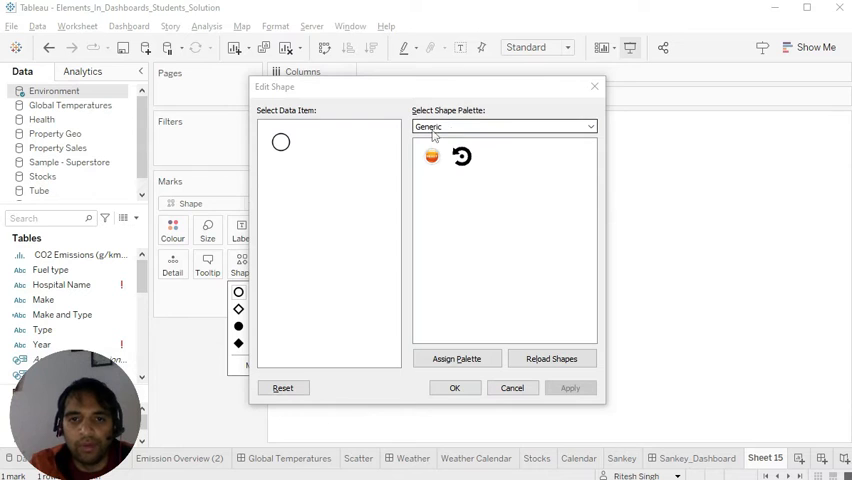
{"action": "left_click", "coordinate": [568, 388]}
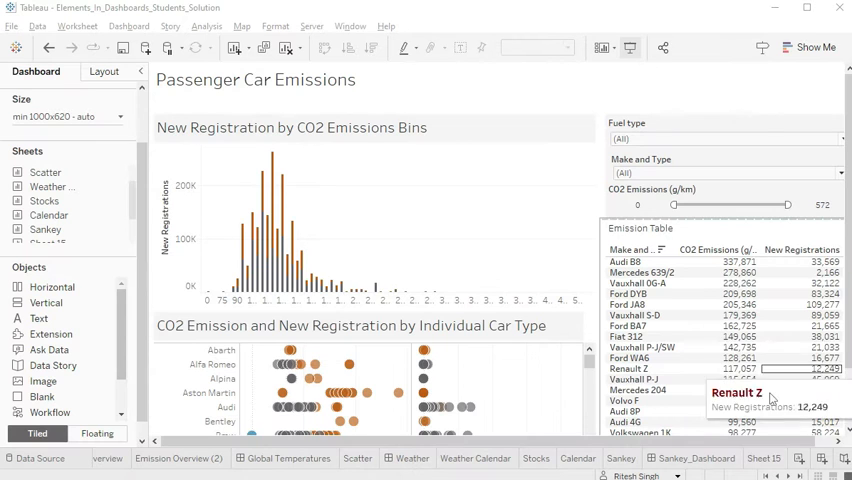
Step: Rename the Sheet 15 tab holding the icon to "Reset"
{"action": "left_click", "coordinate": [764, 458]}
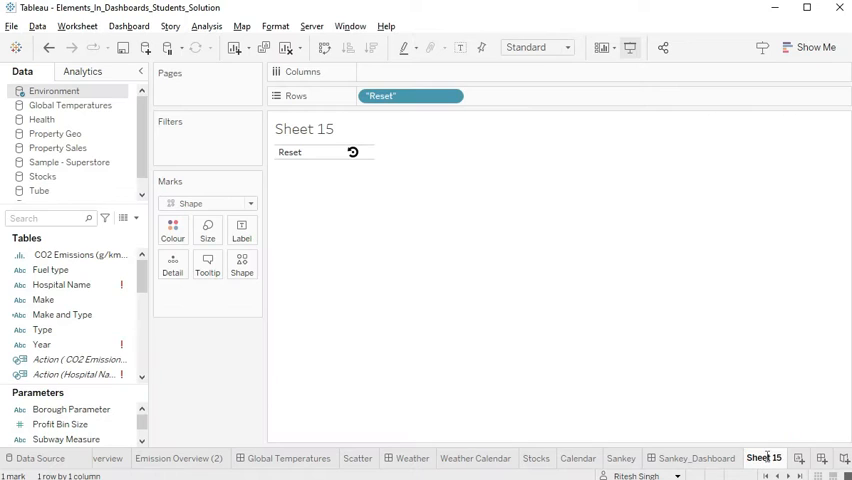
{"action": "double_click", "coordinate": [764, 458]}
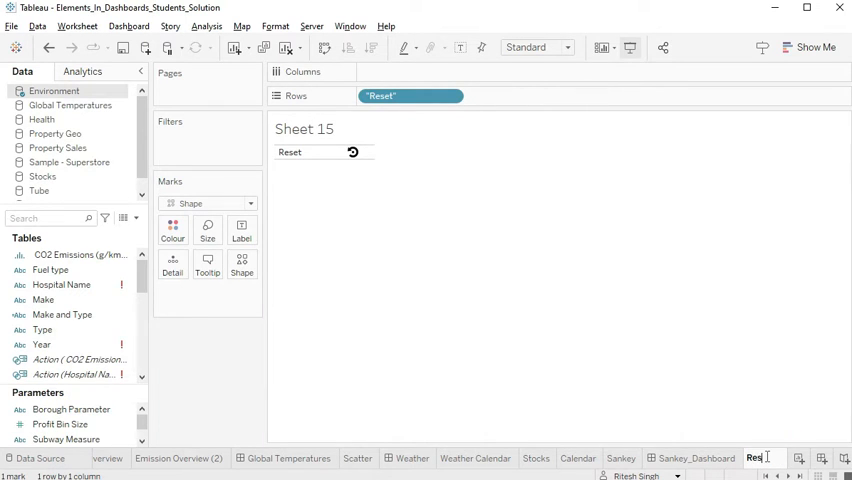
{"action": "double_click", "coordinate": [760, 458]}
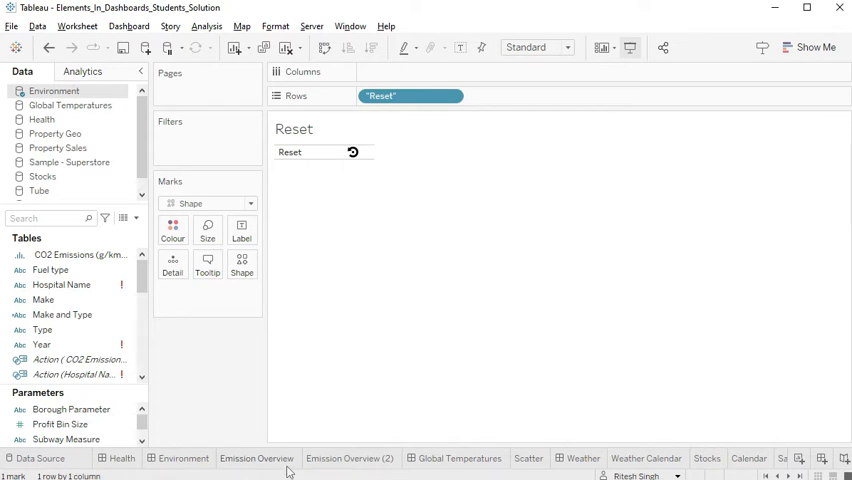
Step: Float the Reset icon at the Environment dashboard's top right with title hidden and no borders
{"action": "left_click", "coordinate": [184, 458]}
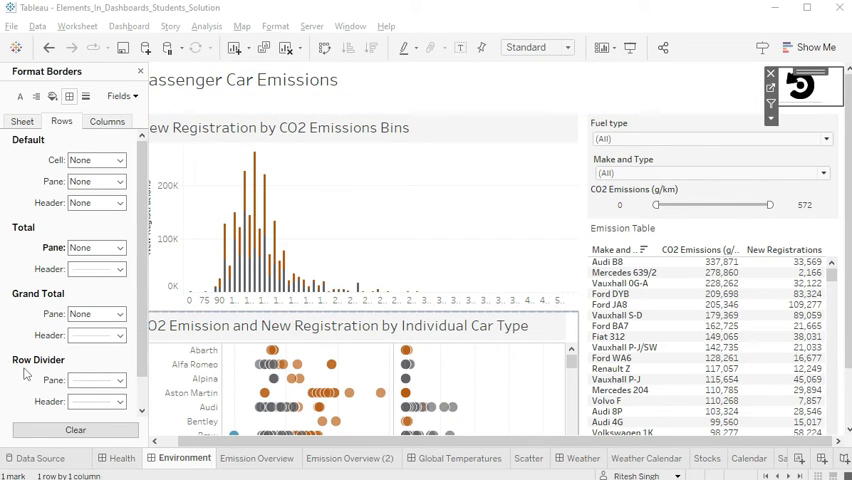
{"action": "left_click", "coordinate": [120, 160]}
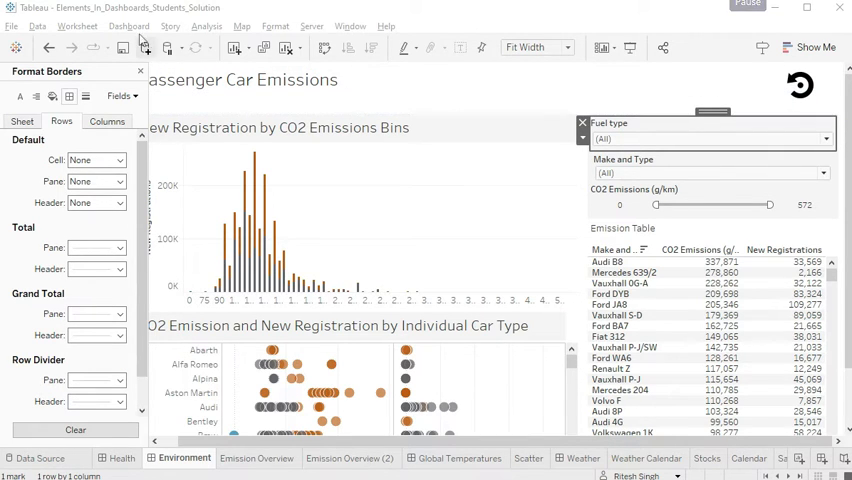
{"action": "left_click", "coordinate": [128, 26]}
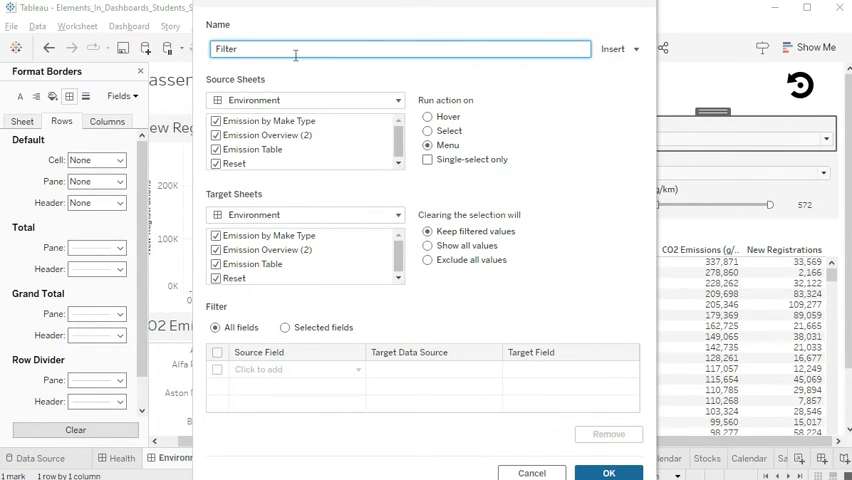
Step: Name the new filter action "Res_" with Reset as source and untick Reset as a target sheet
{"action": "type", "text": "R"}
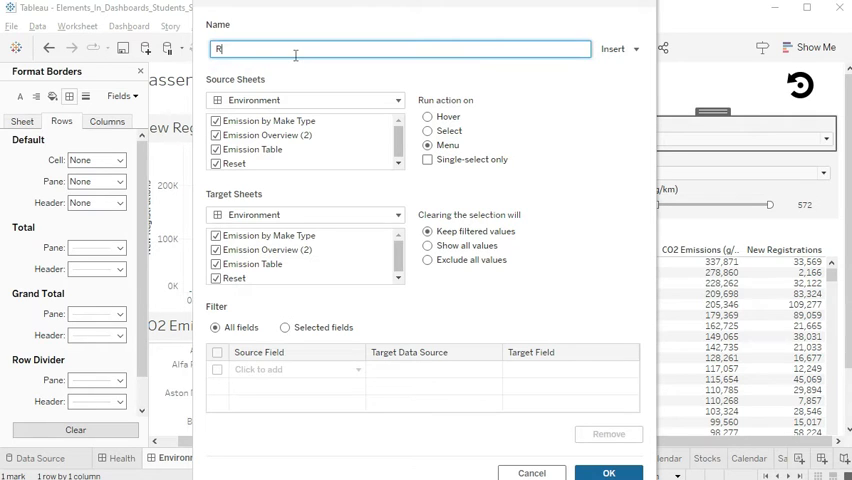
{"action": "type", "text": "eset"}
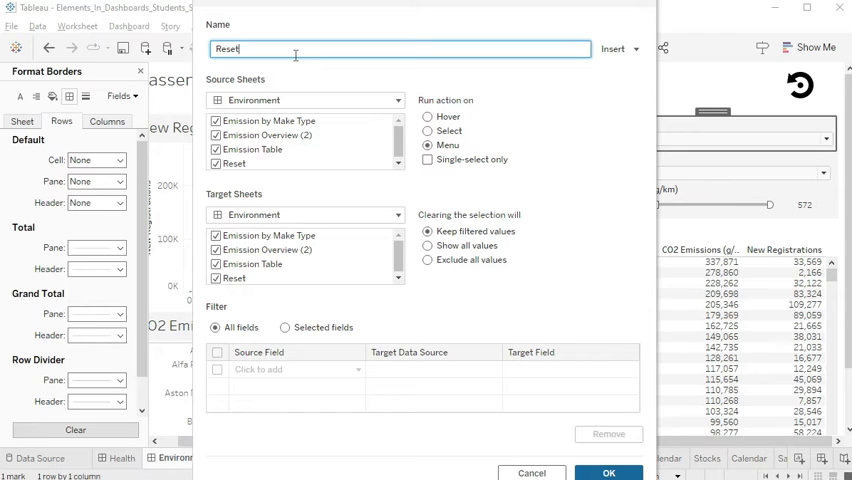
{"action": "type", "text": "_"}
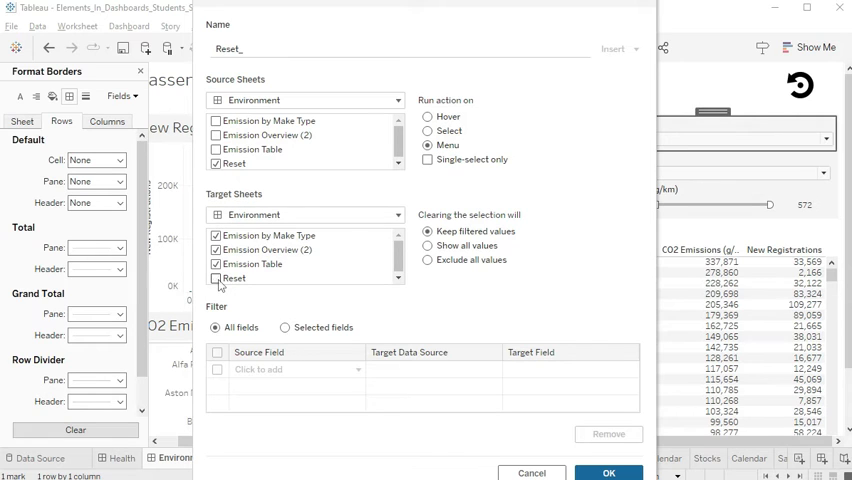
{"action": "left_click", "coordinate": [216, 278]}
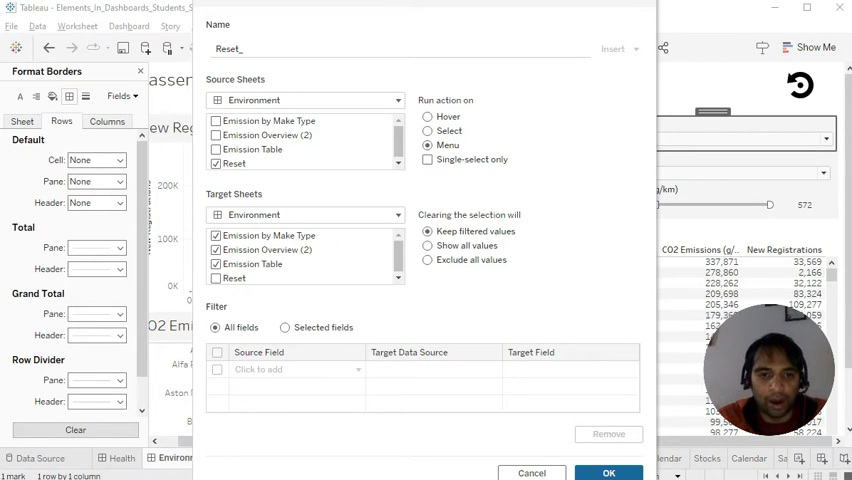
Step: Limit the action to Selected fields Fuel type and Make and Type, then save it
{"action": "left_click", "coordinate": [284, 328]}
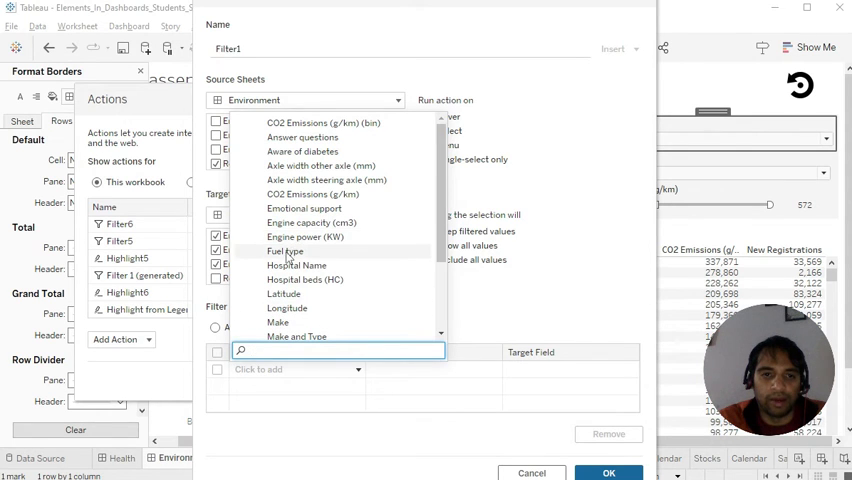
{"action": "left_click", "coordinate": [284, 252]}
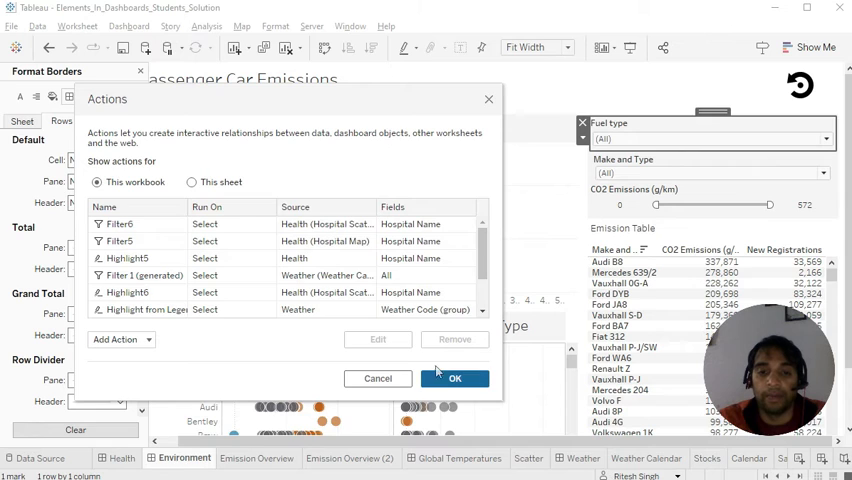
{"action": "left_click", "coordinate": [454, 378]}
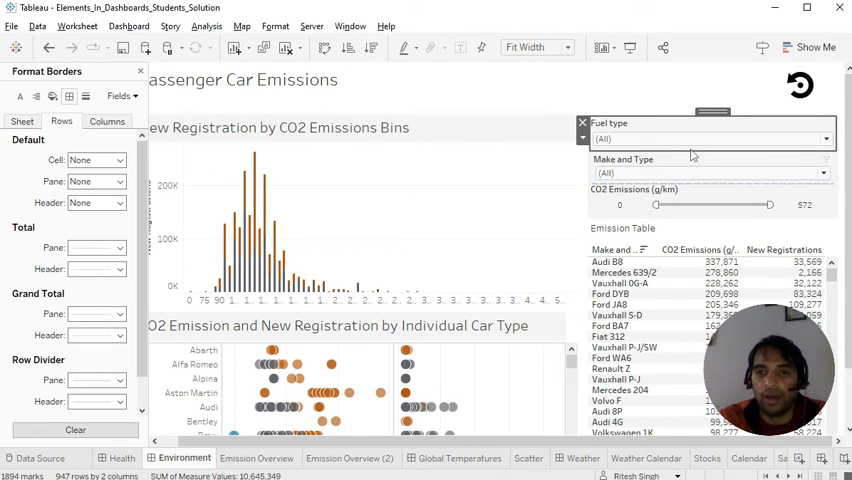
Step: Narrow the Fuel type filter to Diesel and a few other fuel types
{"action": "left_click", "coordinate": [824, 138]}
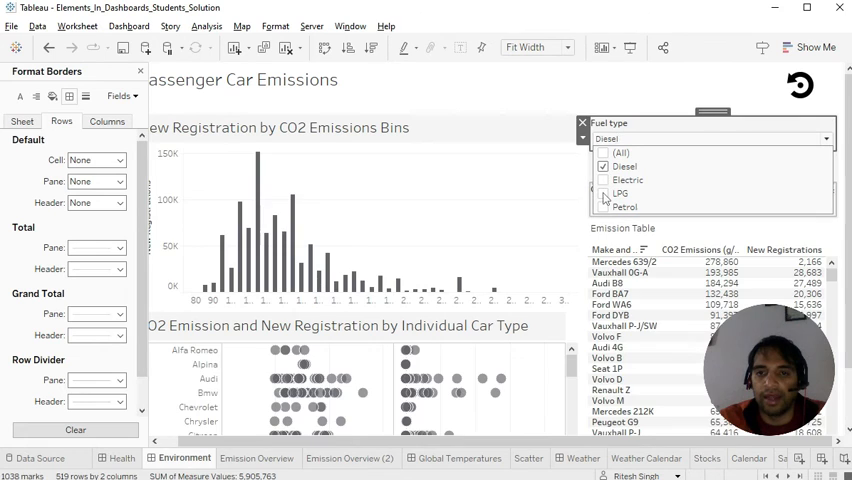
{"action": "left_click", "coordinate": [604, 192]}
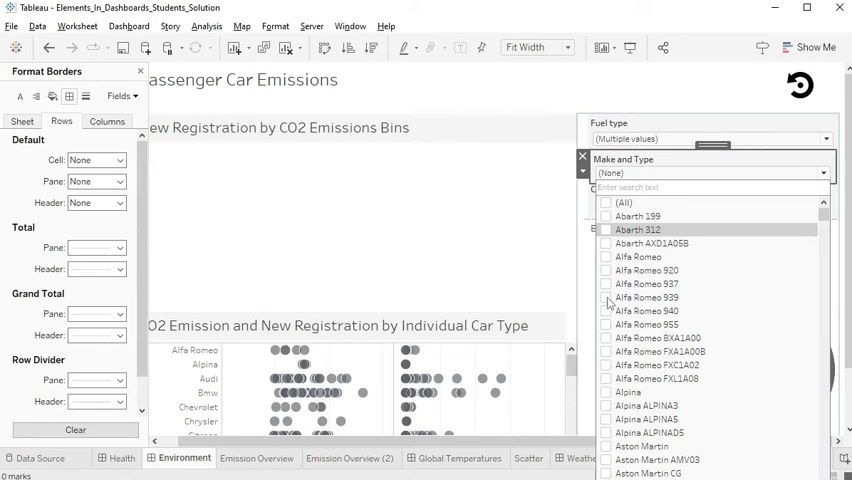
Step: Tick four Alfa Romeo models in the Make and Type filter
{"action": "left_click", "coordinate": [604, 256]}
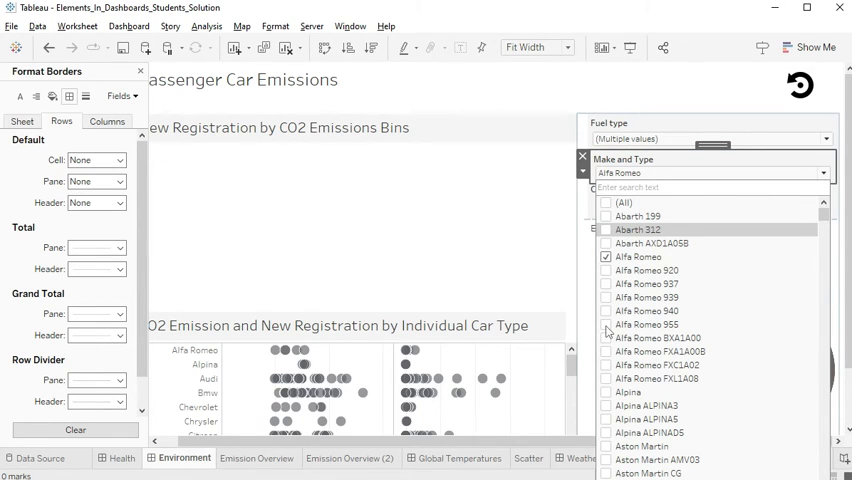
{"action": "left_click", "coordinate": [606, 324]}
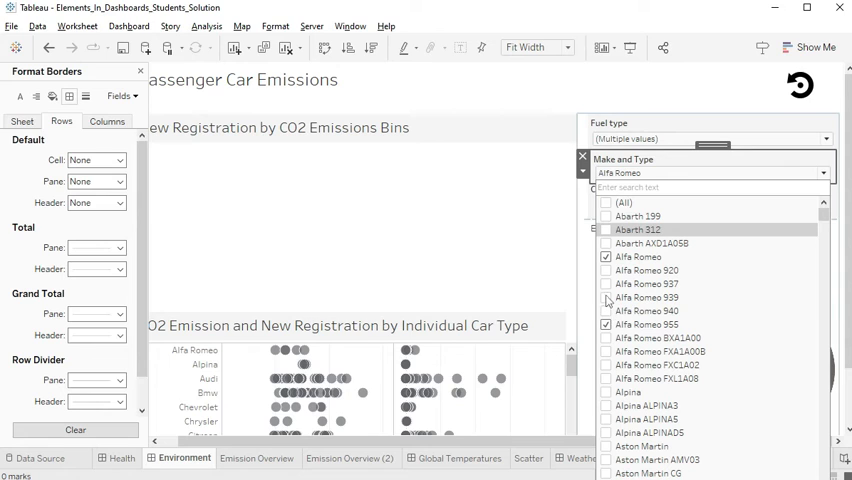
{"action": "left_click", "coordinate": [606, 312]}
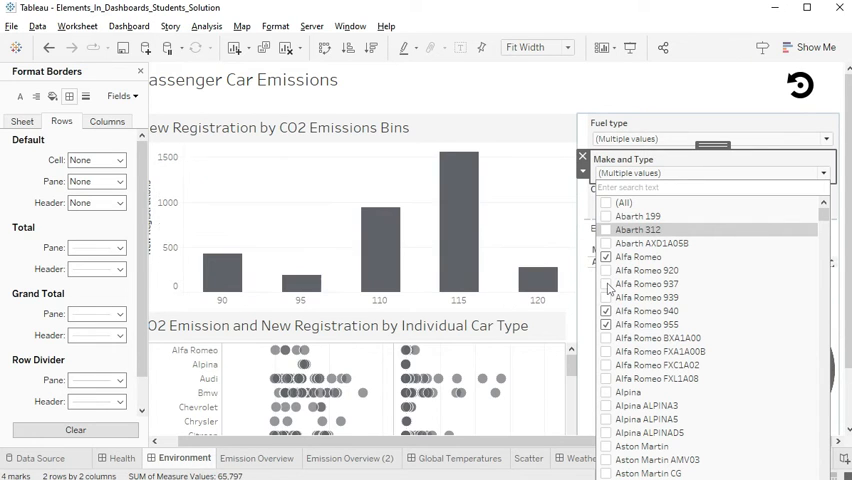
{"action": "left_click", "coordinate": [606, 296]}
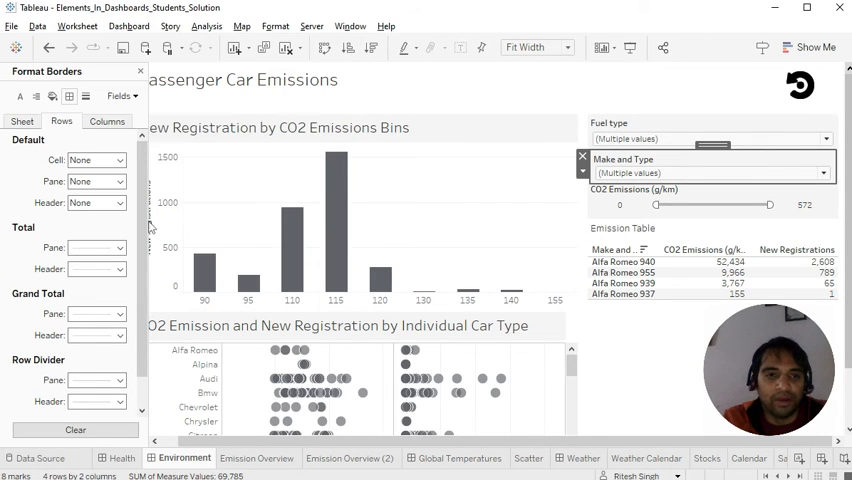
{"action": "mouse_move", "coordinate": [648, 28]}
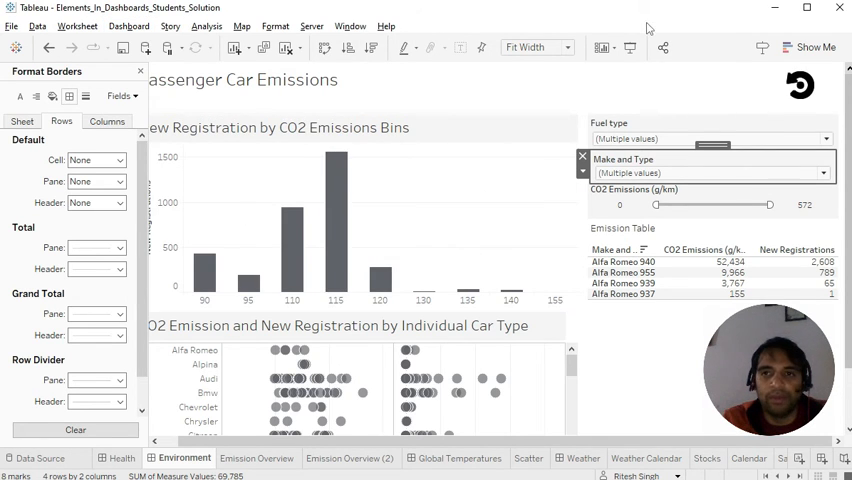
Step: Edit this dashboard's Filter1 action so clearing the selection shows all values, and confirm
{"action": "left_click", "coordinate": [128, 26]}
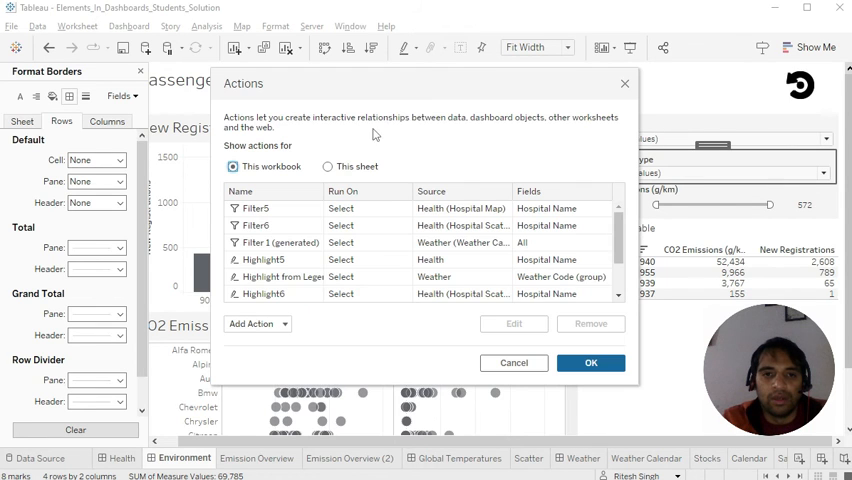
{"action": "left_click", "coordinate": [328, 166]}
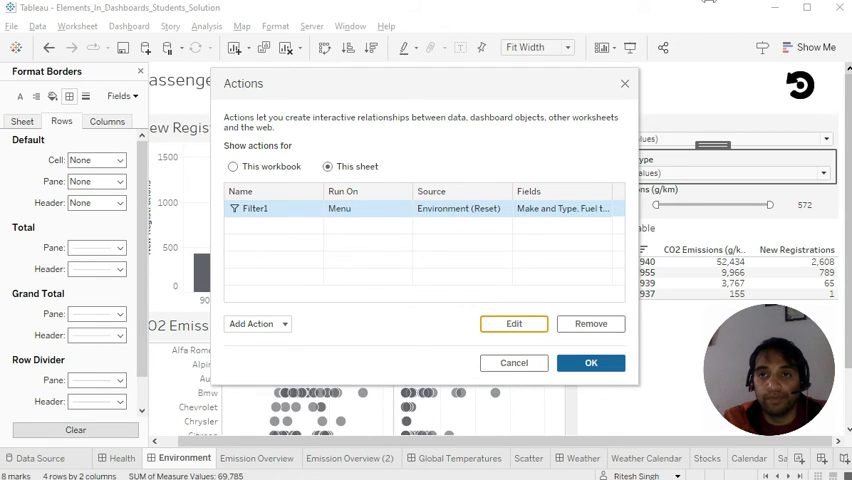
{"action": "left_click", "coordinate": [512, 324]}
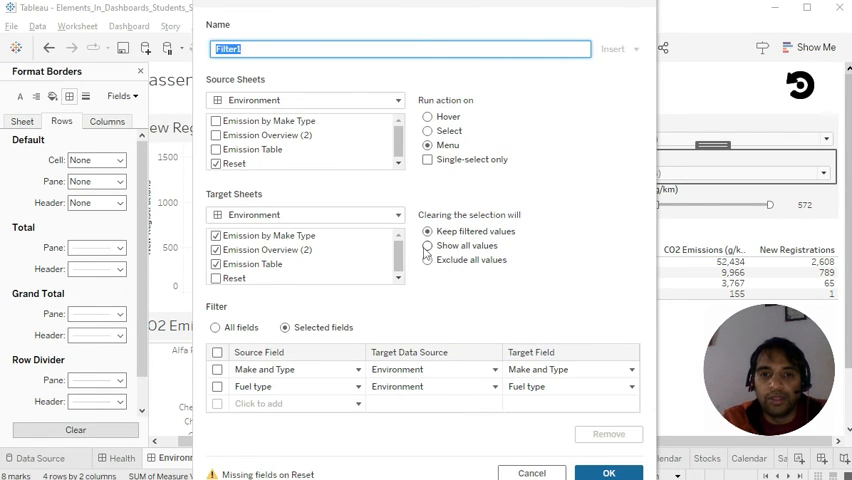
{"action": "left_click", "coordinate": [426, 244]}
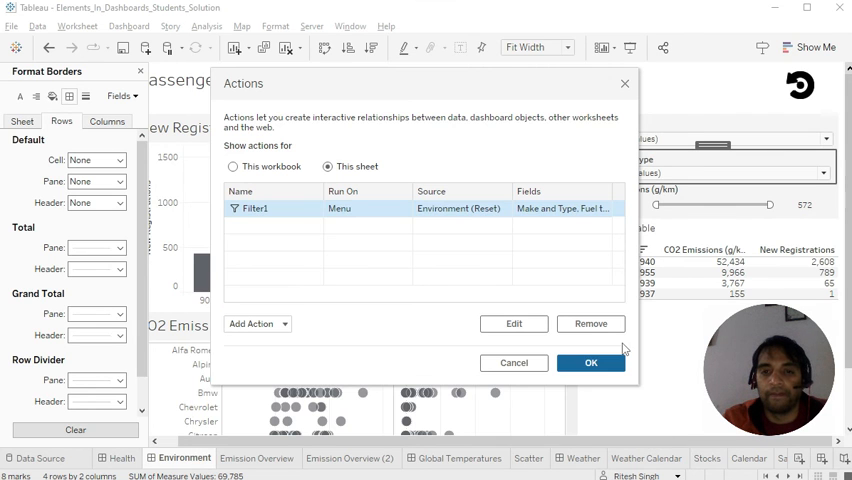
{"action": "left_click", "coordinate": [592, 362]}
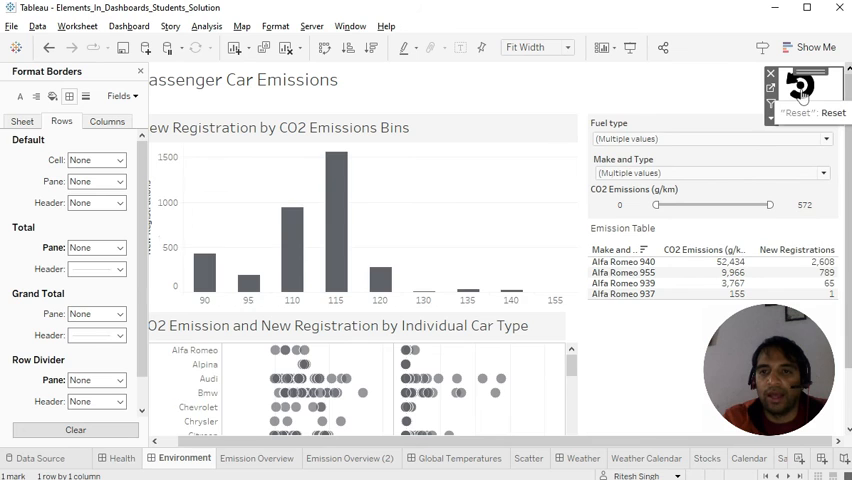
Step: Reset the dashboard filters via the icon, publish to Tableau Public and view the viz settings
{"action": "left_click", "coordinate": [832, 112]}
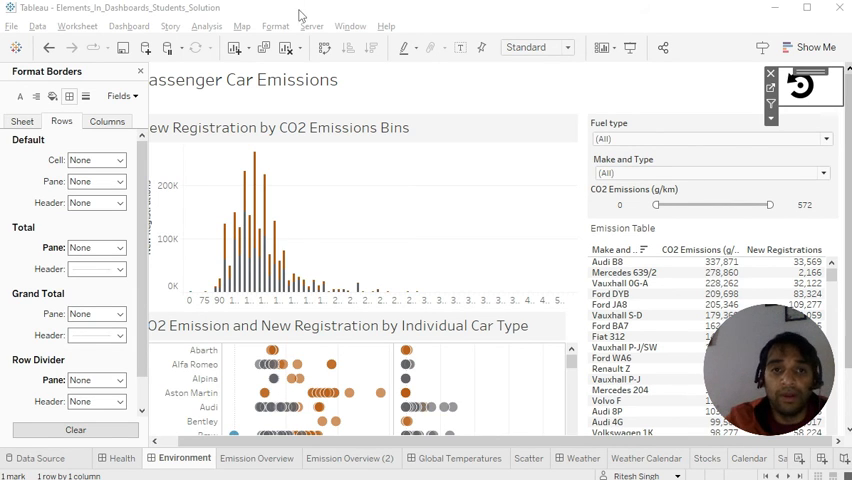
{"action": "left_click", "coordinate": [312, 26]}
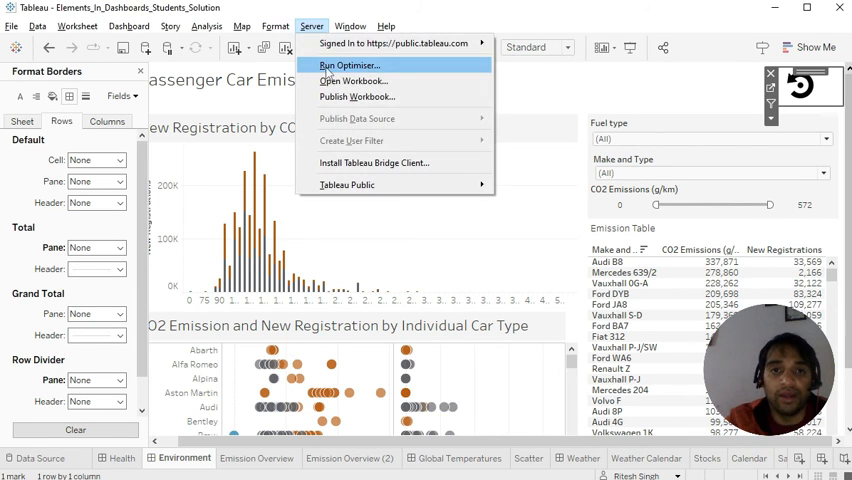
{"action": "left_click", "coordinate": [312, 26]}
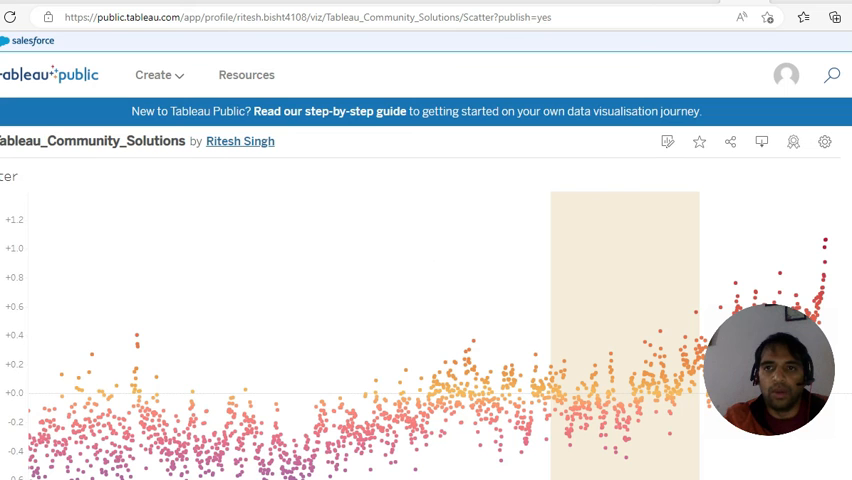
{"action": "left_click", "coordinate": [824, 140]}
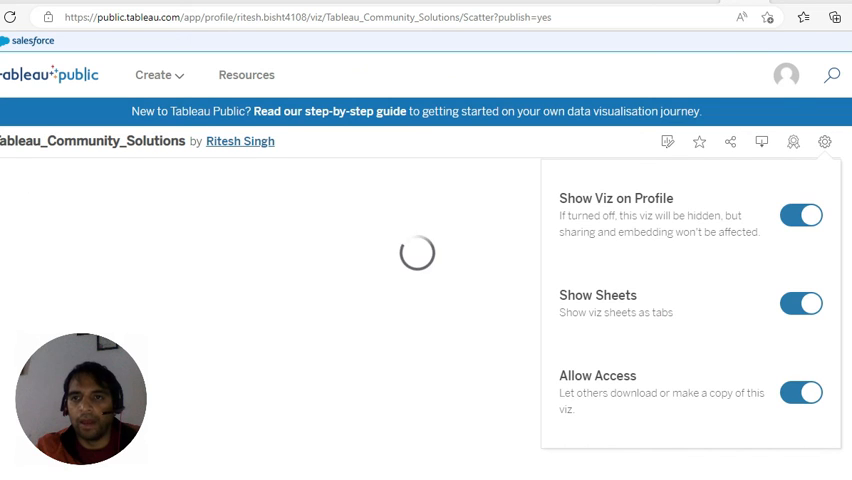